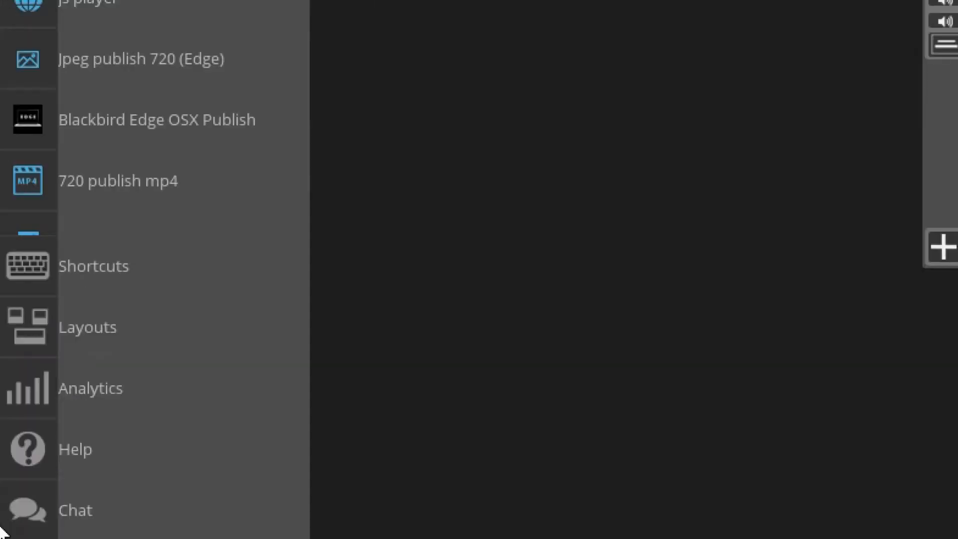
mouse_move(9, 527)
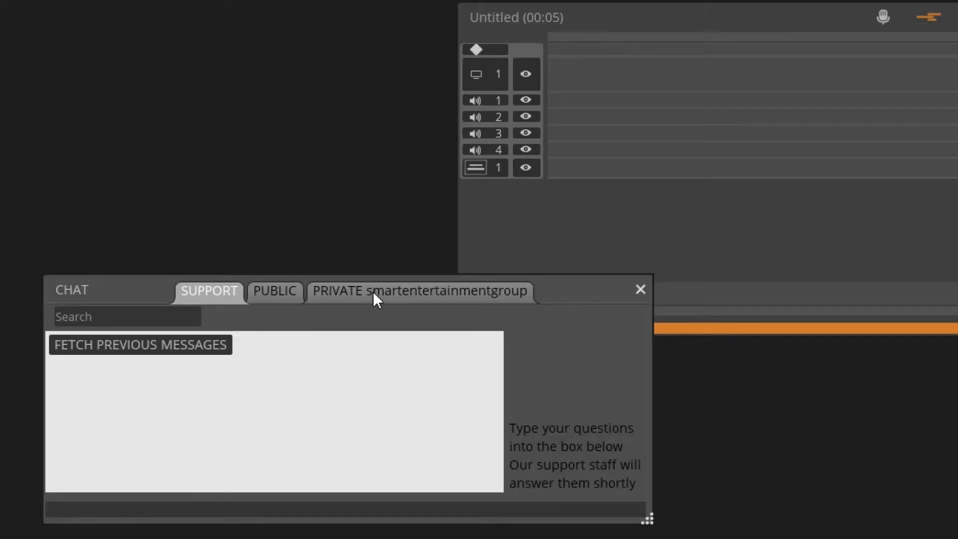
- View the Public chat's member list, then return to the Support conversation
left_click(274, 290)
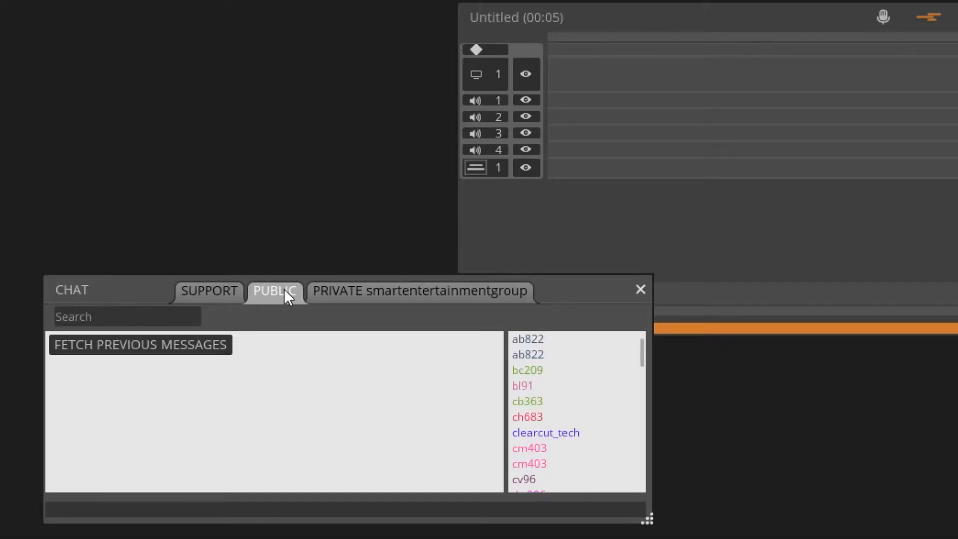
left_click(208, 291)
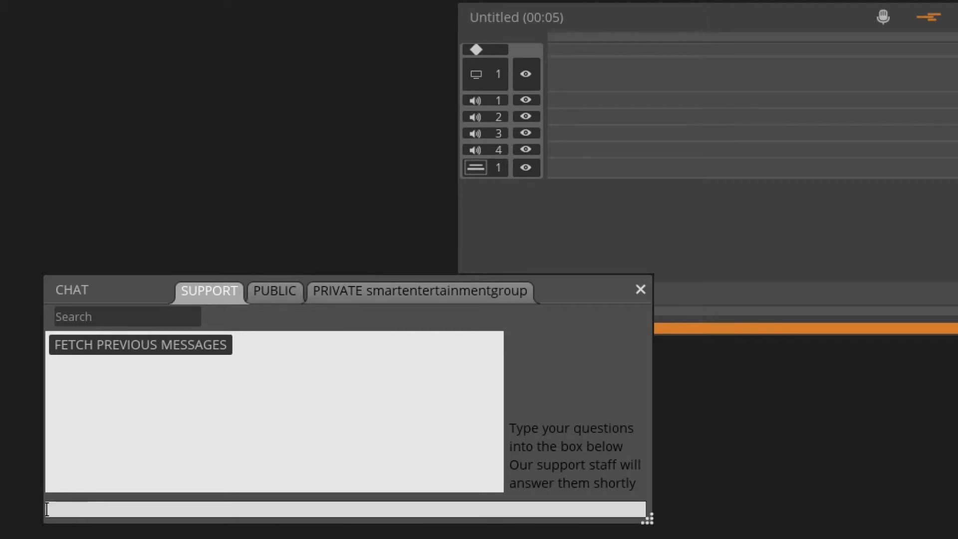
- Send 'Hello Support', load one week of earlier messages, and start a second message
type("Hell")
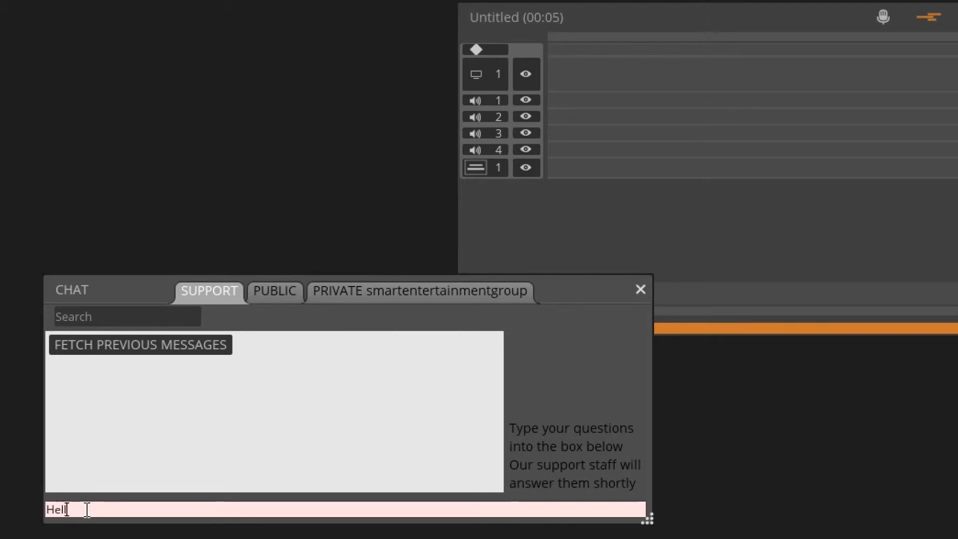
key("Return")
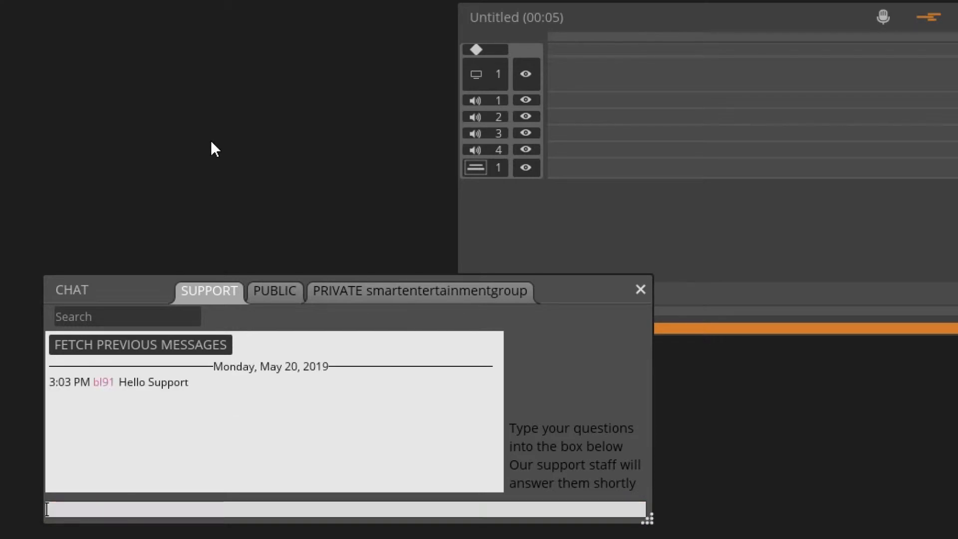
left_click(139, 344)
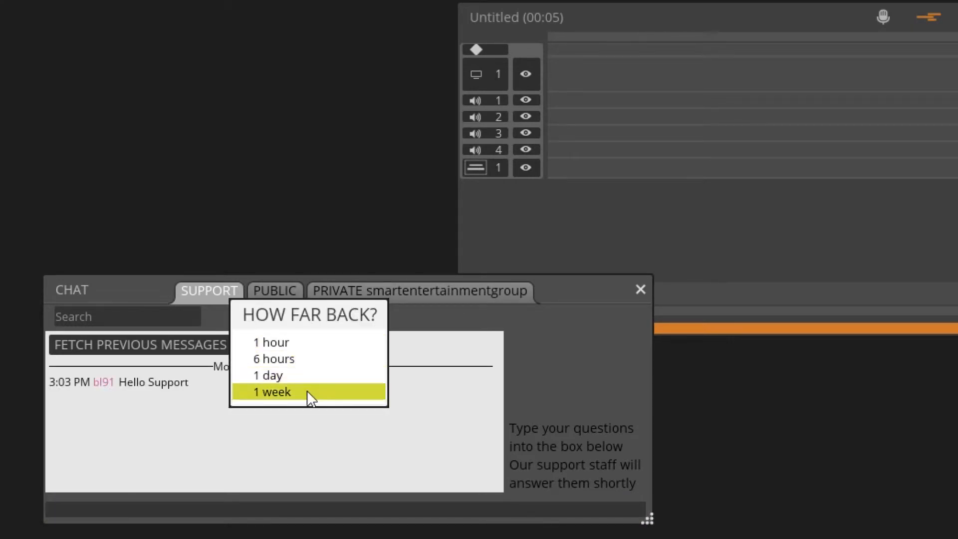
left_click(270, 391)
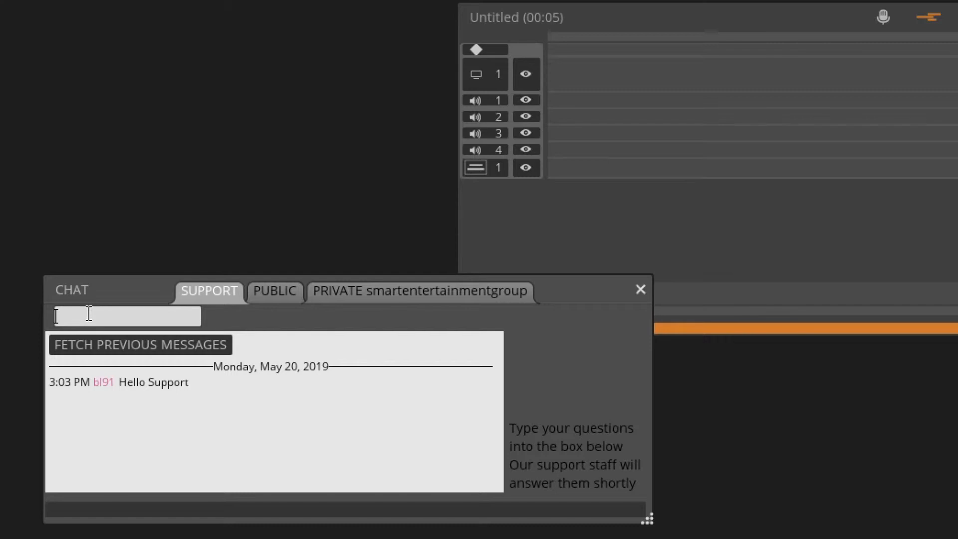
type("hello")
left_click(344, 508)
type("I am enjoying using")
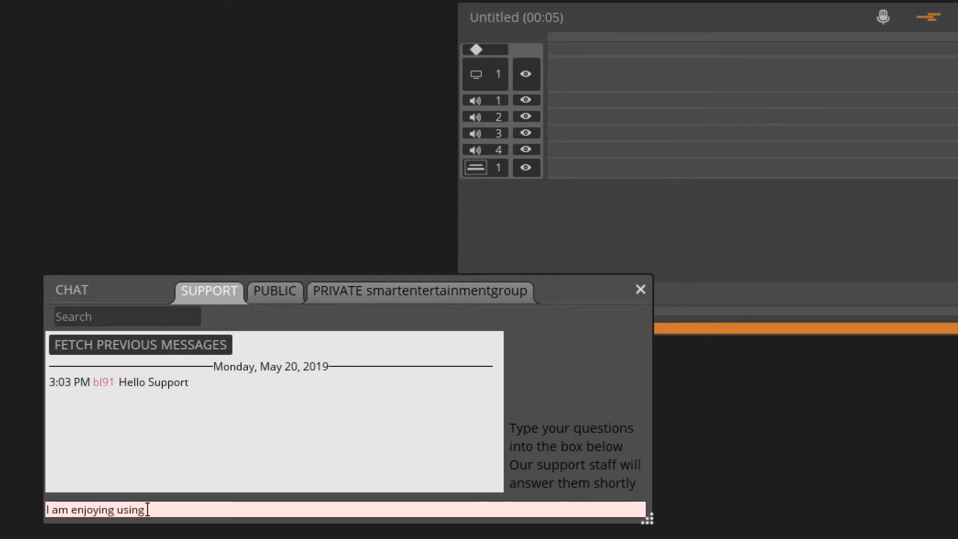
- Correct 'Blakbird' to 'Blackbird' via spelling suggestions and send the message to Support
type("Blakbird")
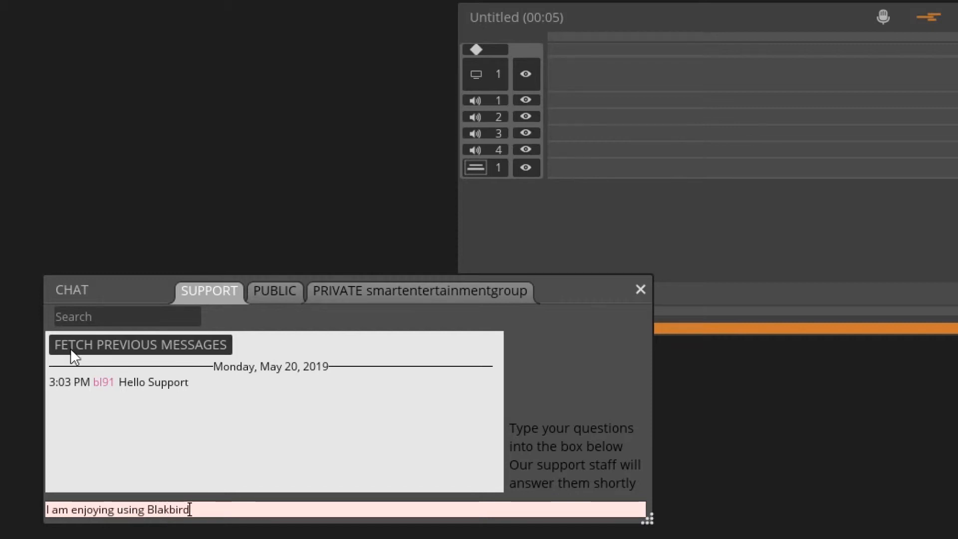
right_click(164, 508)
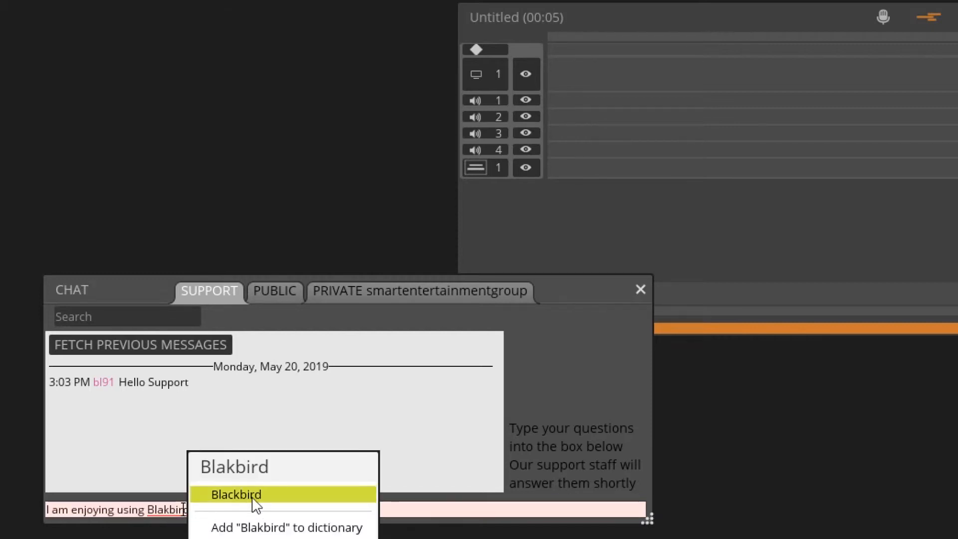
left_click(235, 493)
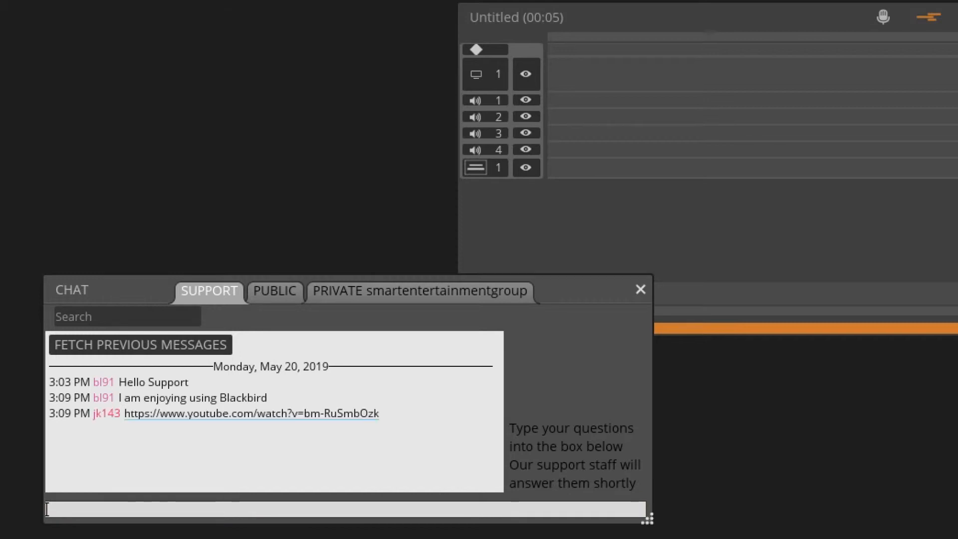
mouse_move(261, 421)
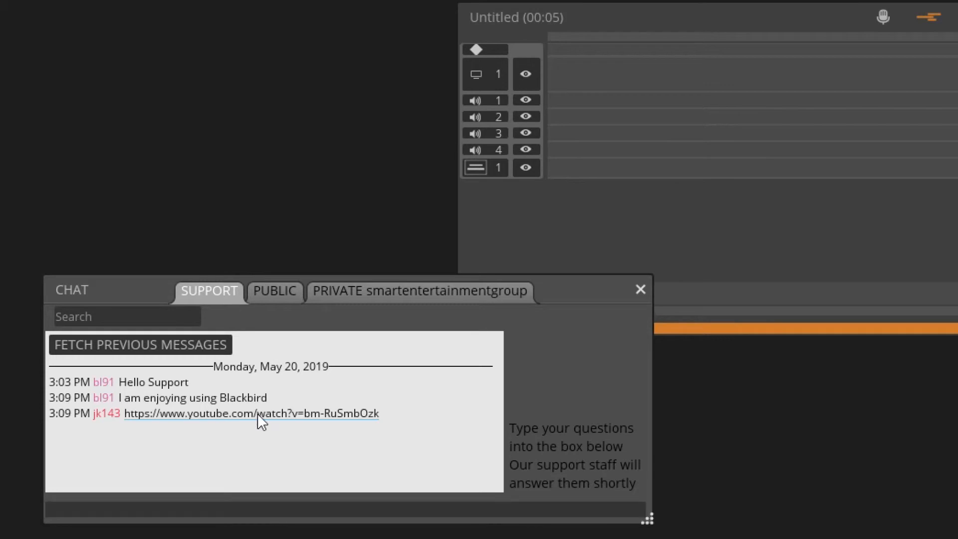
left_click(250, 413)
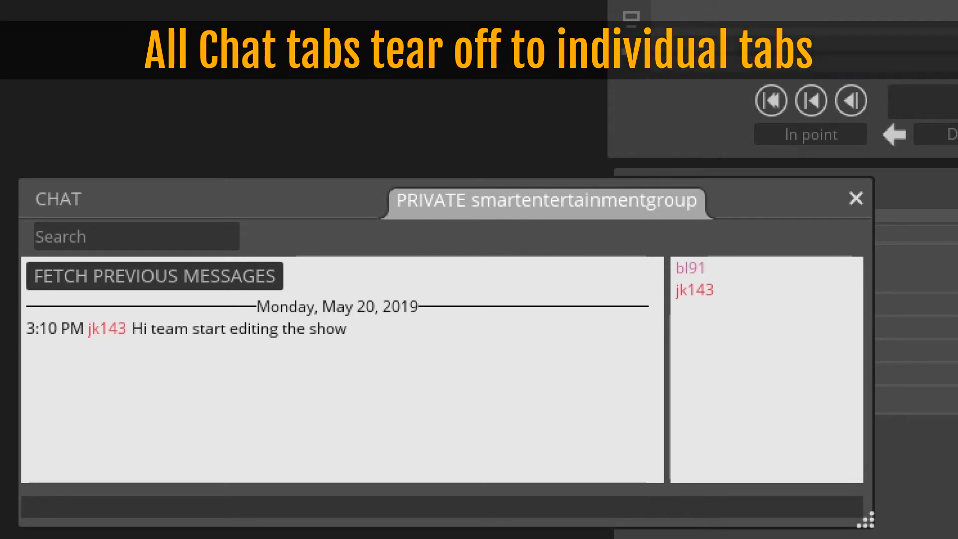
- Load the last day of earlier messages in the private group chat
left_click(153, 275)
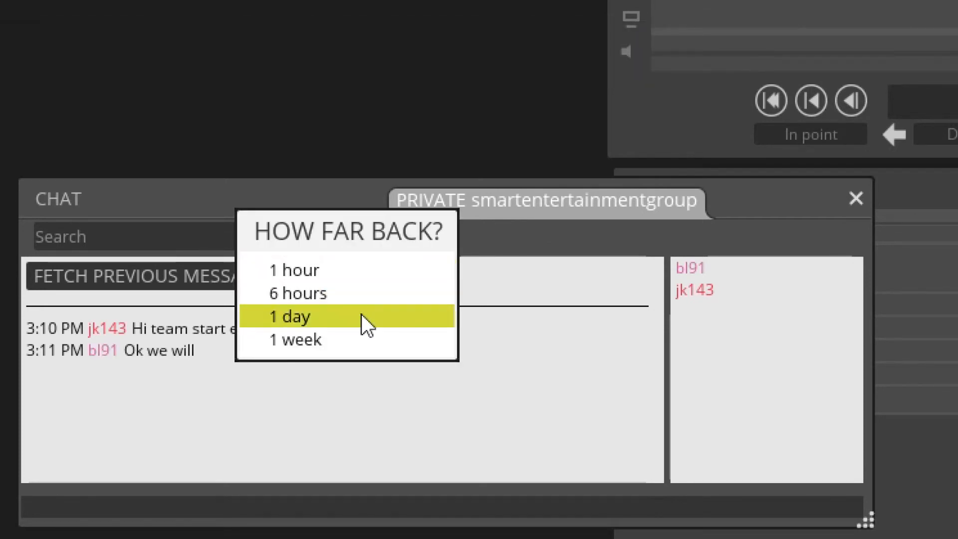
left_click(288, 316)
type("I'm not going to type")
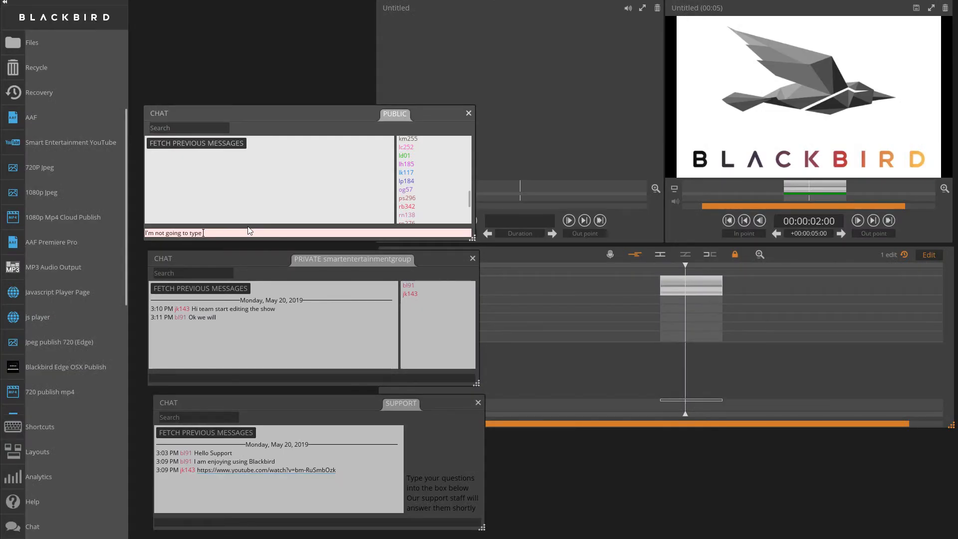
- Type 'private information here' to finish the unsent Public chat message
type("private")
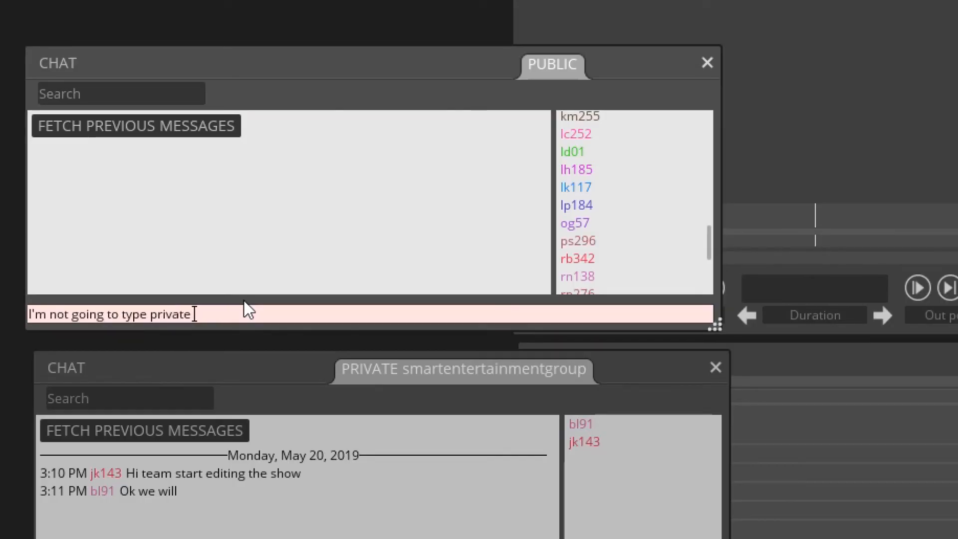
type("information here")
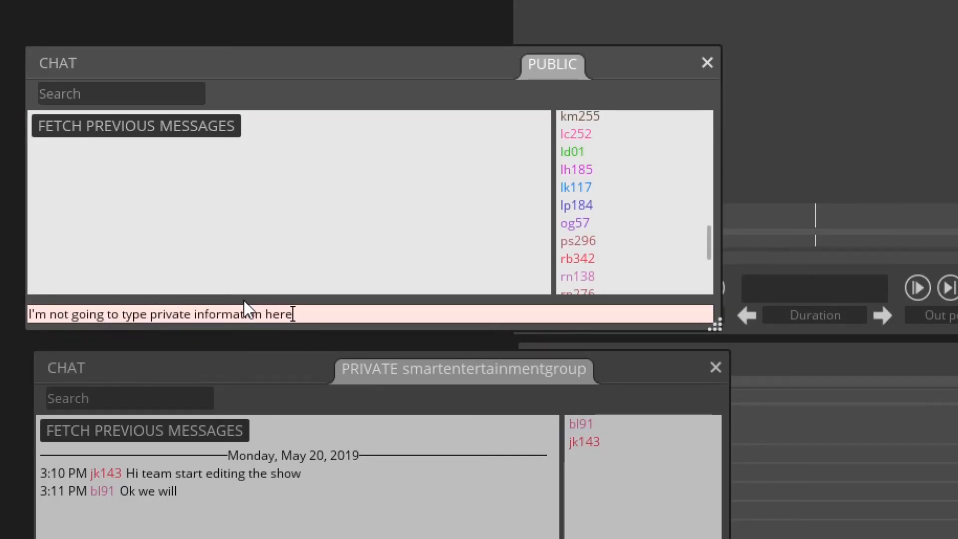
mouse_move(359, 306)
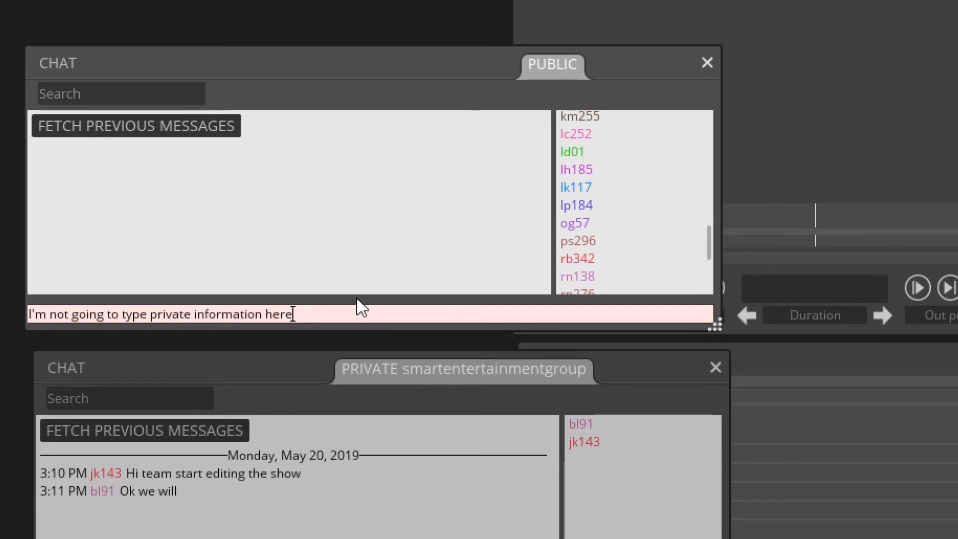